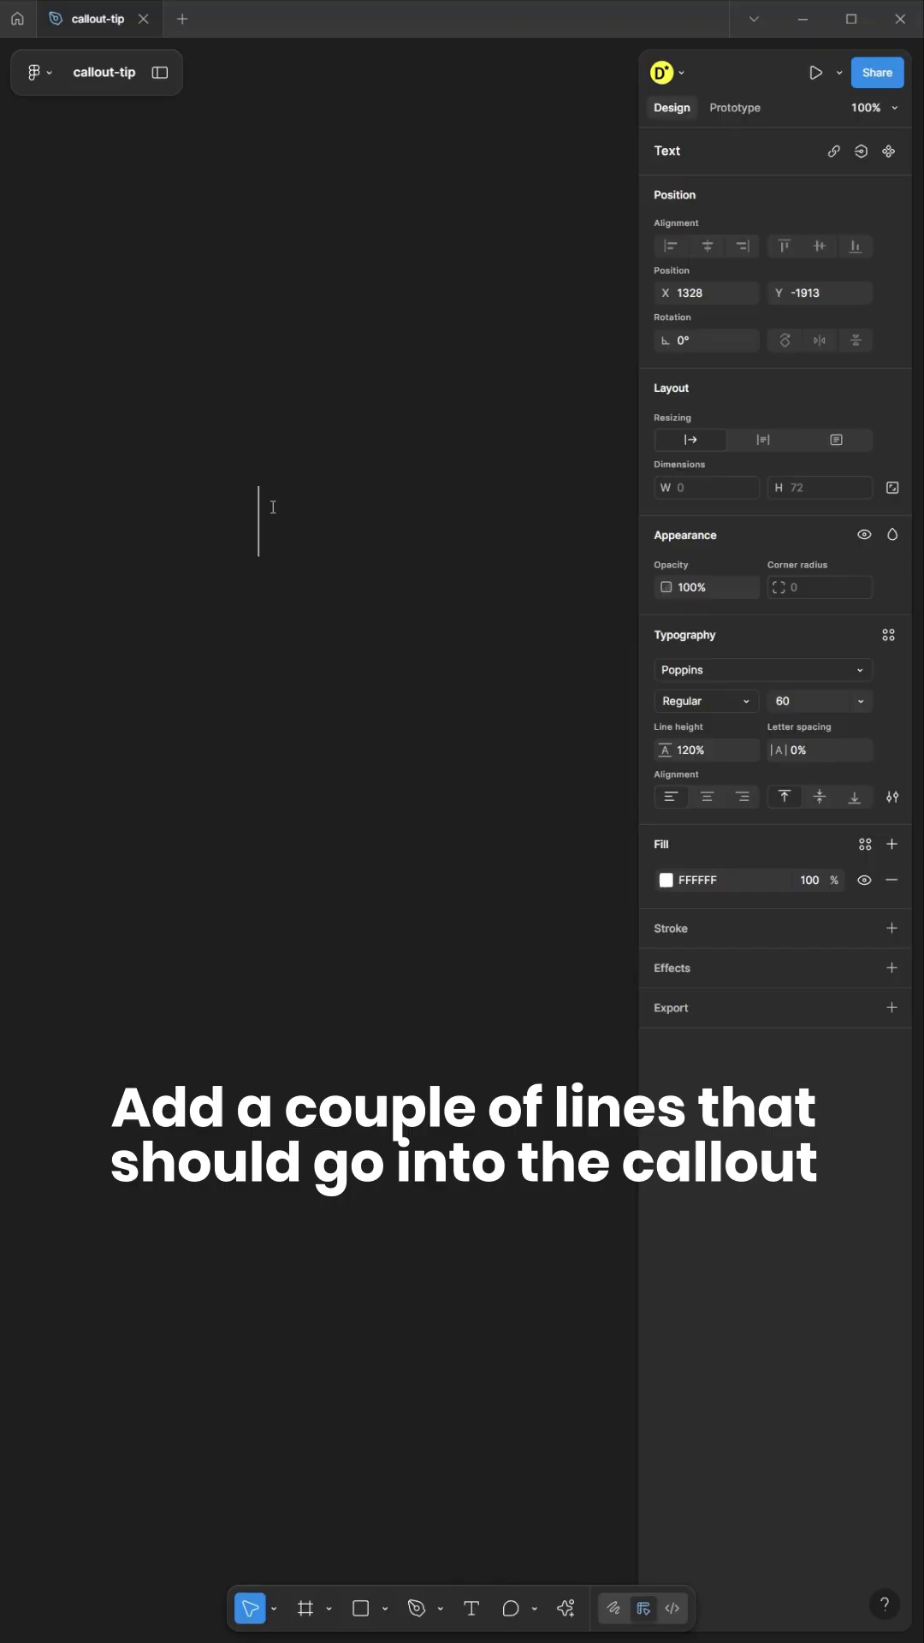
Wrap the '$10.6M' figure and market label in a vertical auto-layout frame.
text($10.6M)
text(Serviceable Obtainable Market)
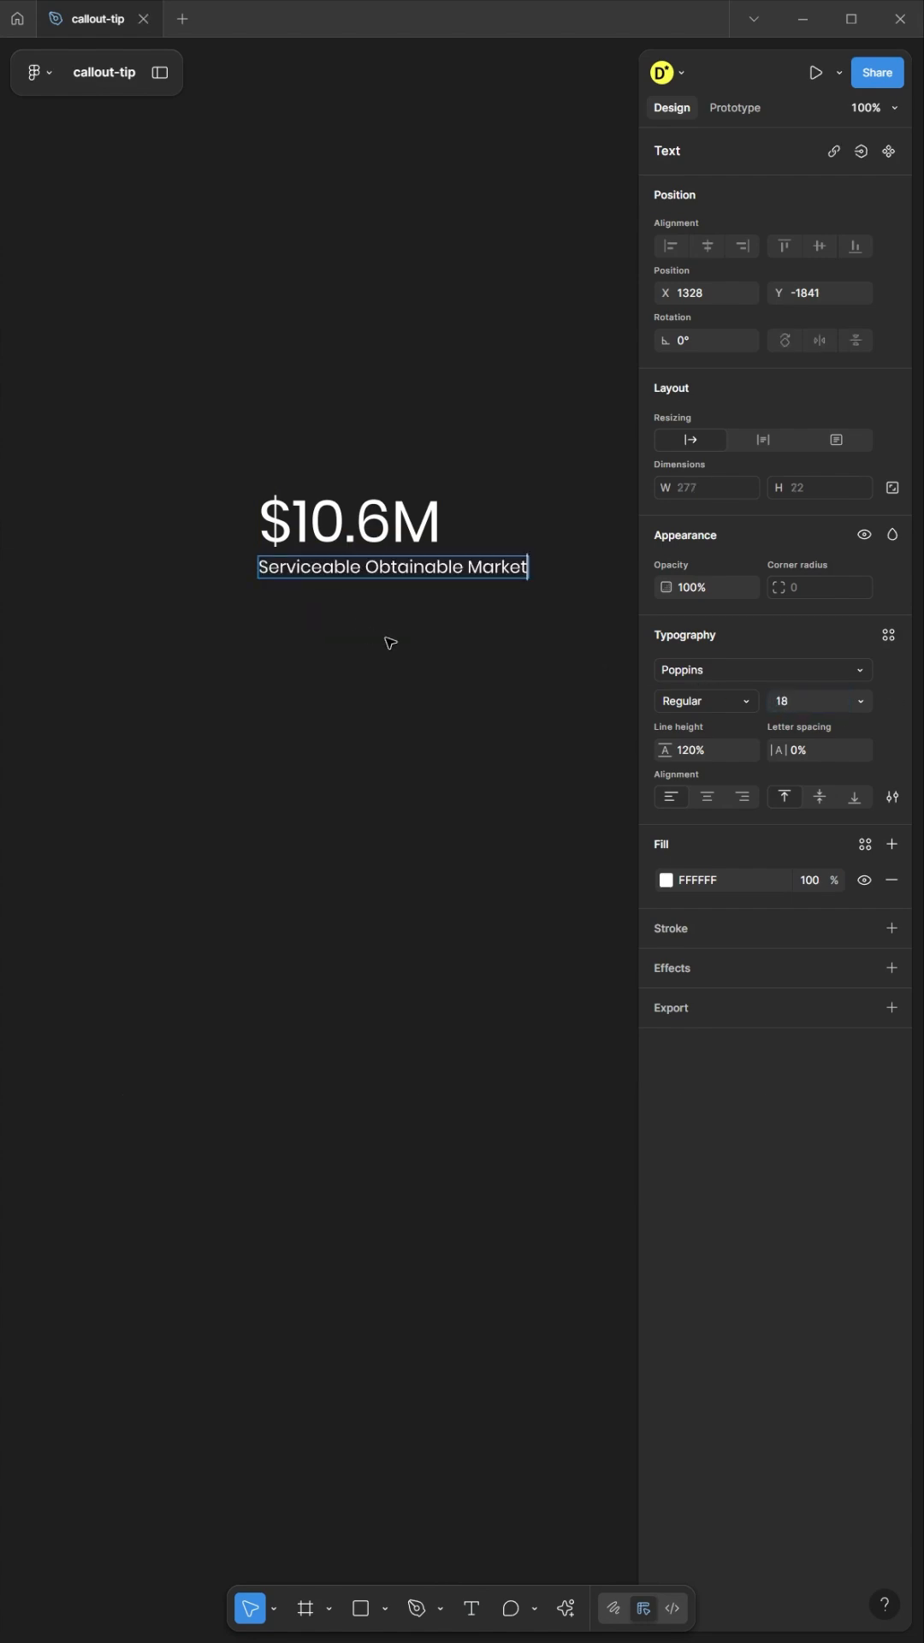
right_click(308, 414)
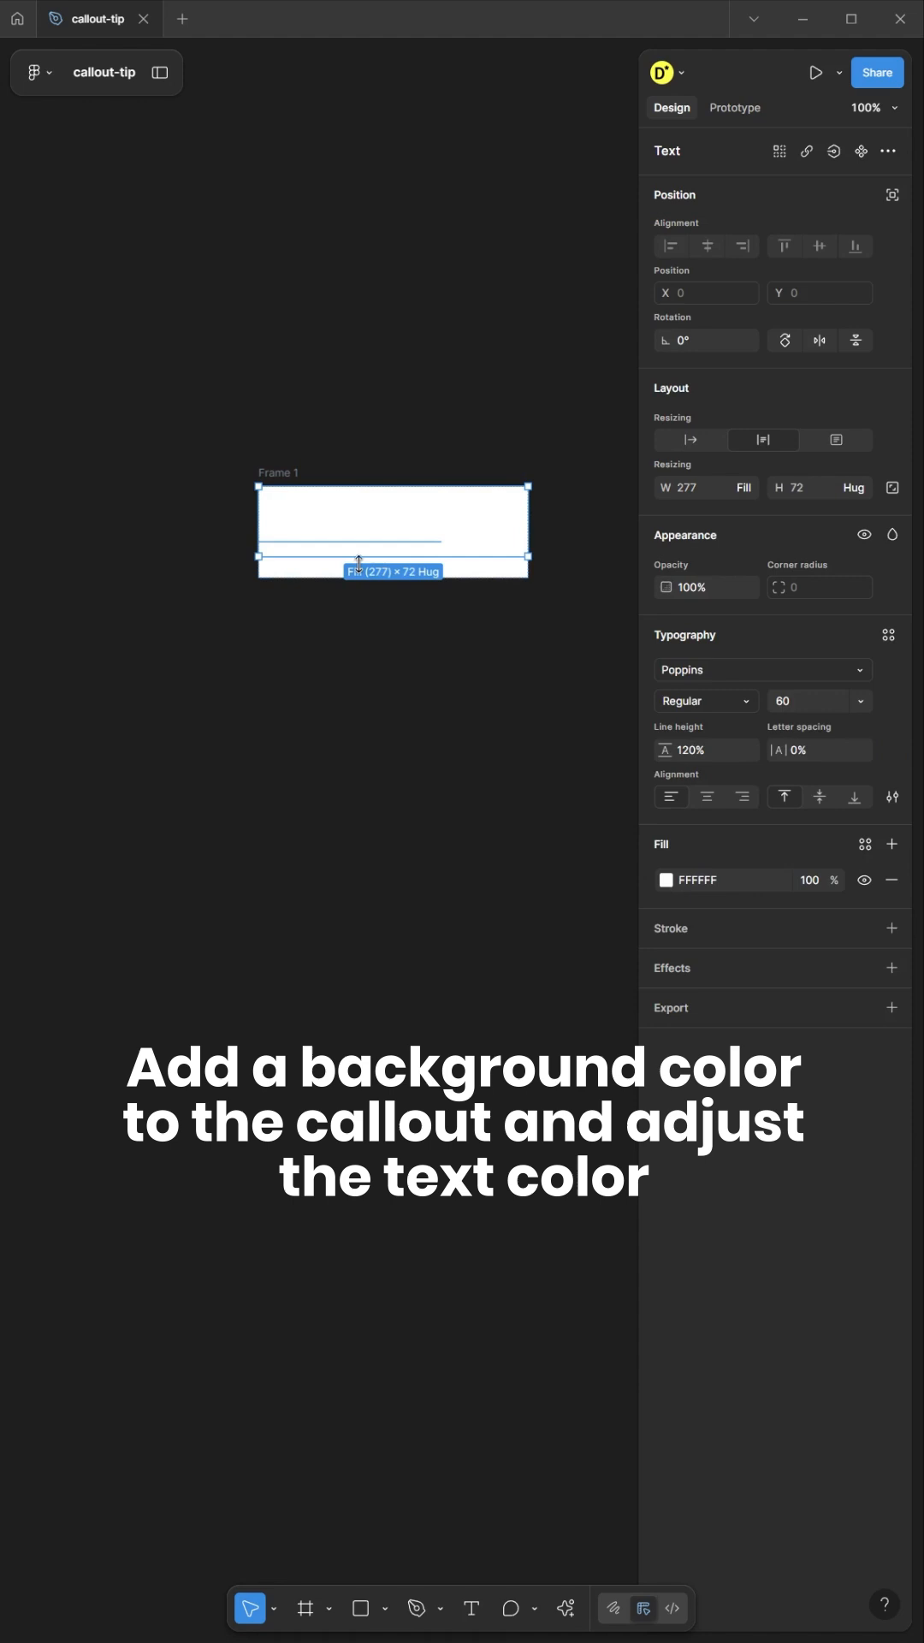
click(664, 880)
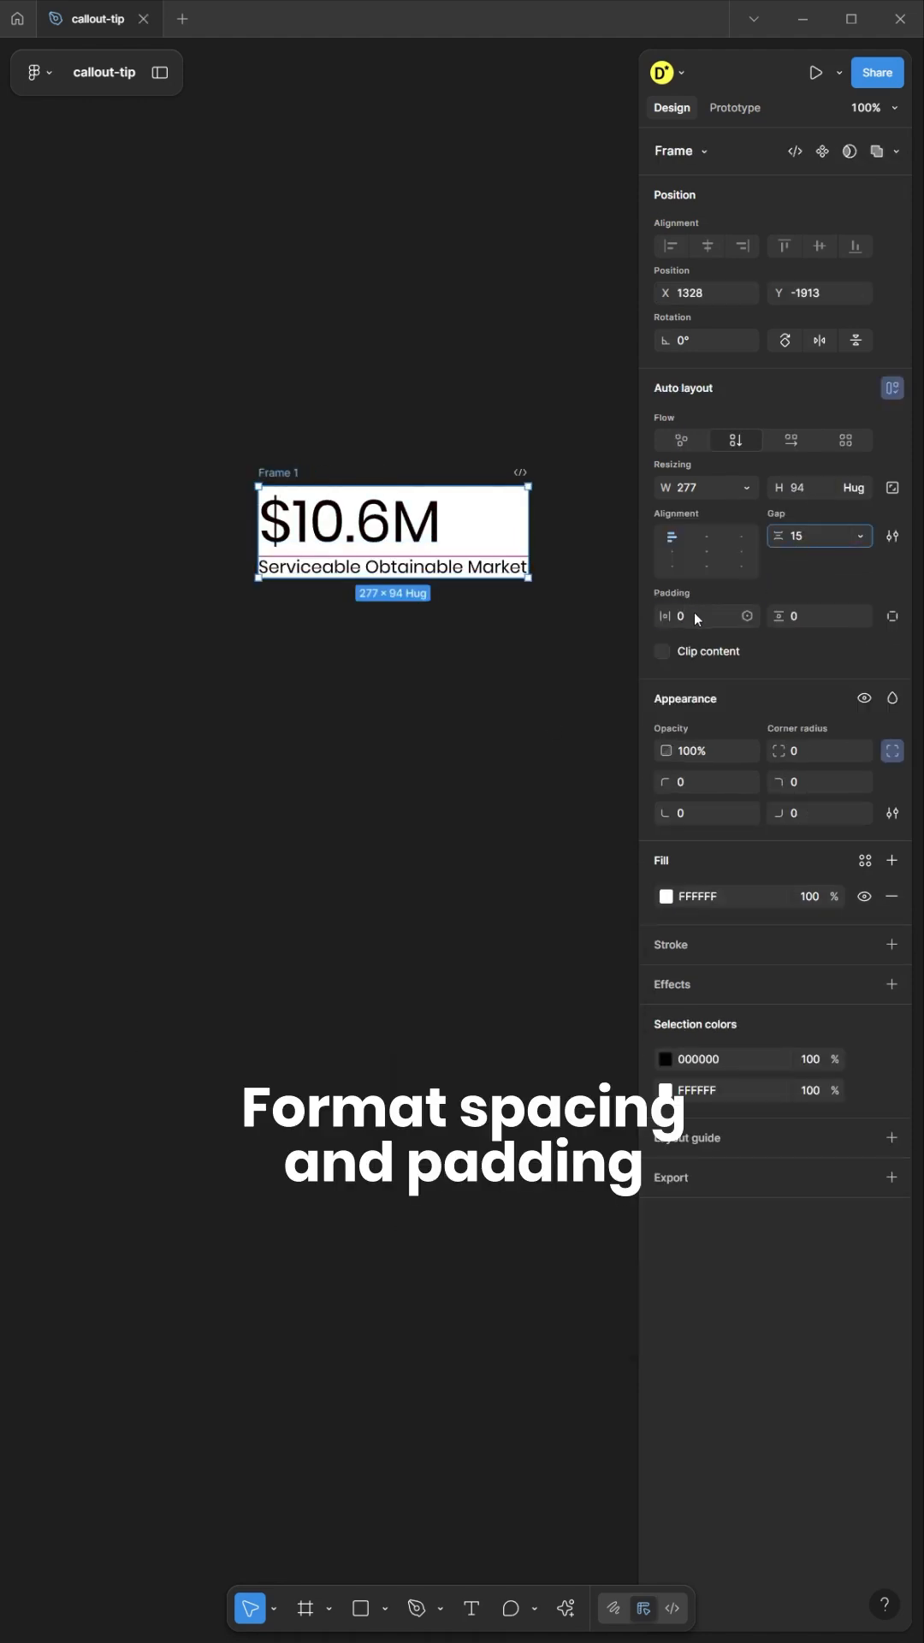
Set the callout frame's horizontal and vertical padding to 50.
text(50)
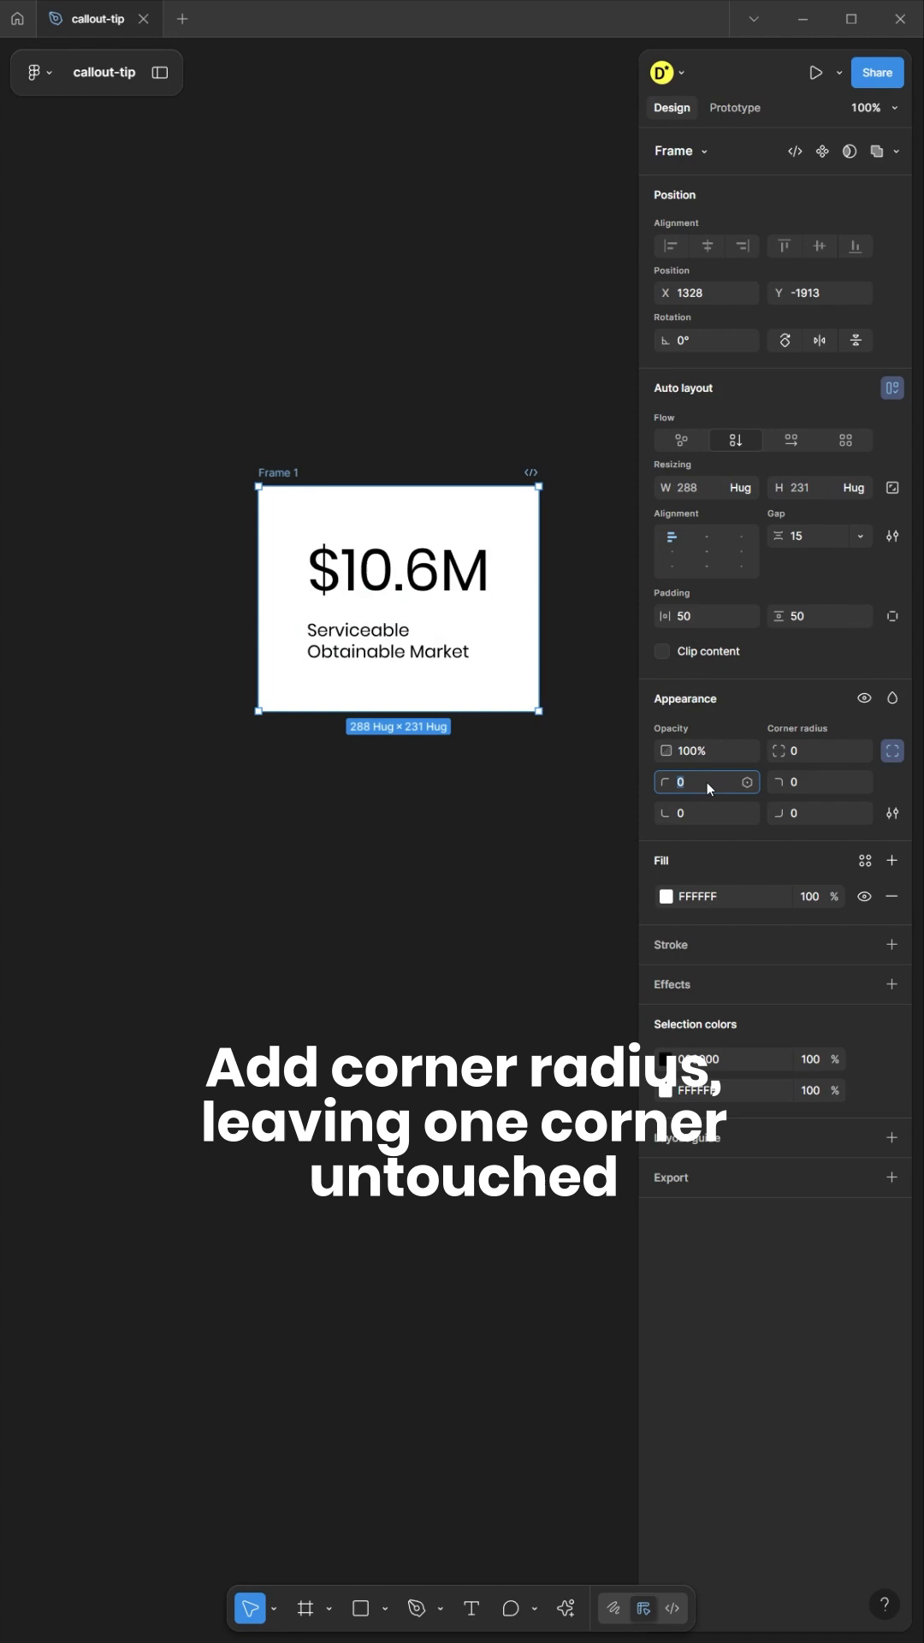
text(50)
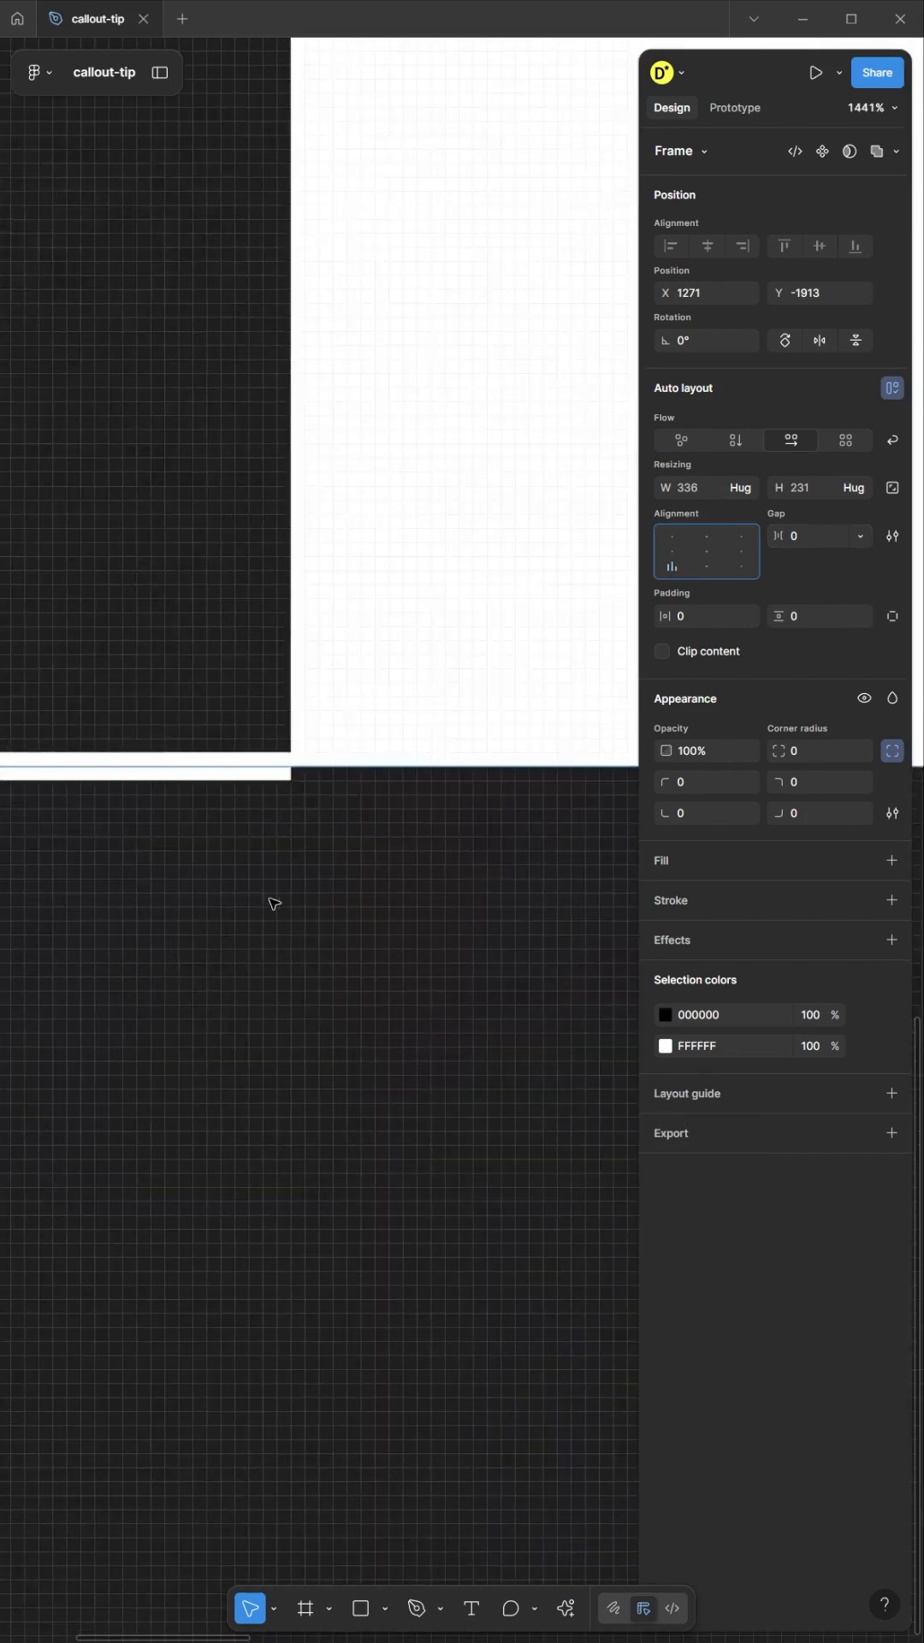
Add a 2-weight centered stroke to the card and size the arrow line's width.
click(892, 900)
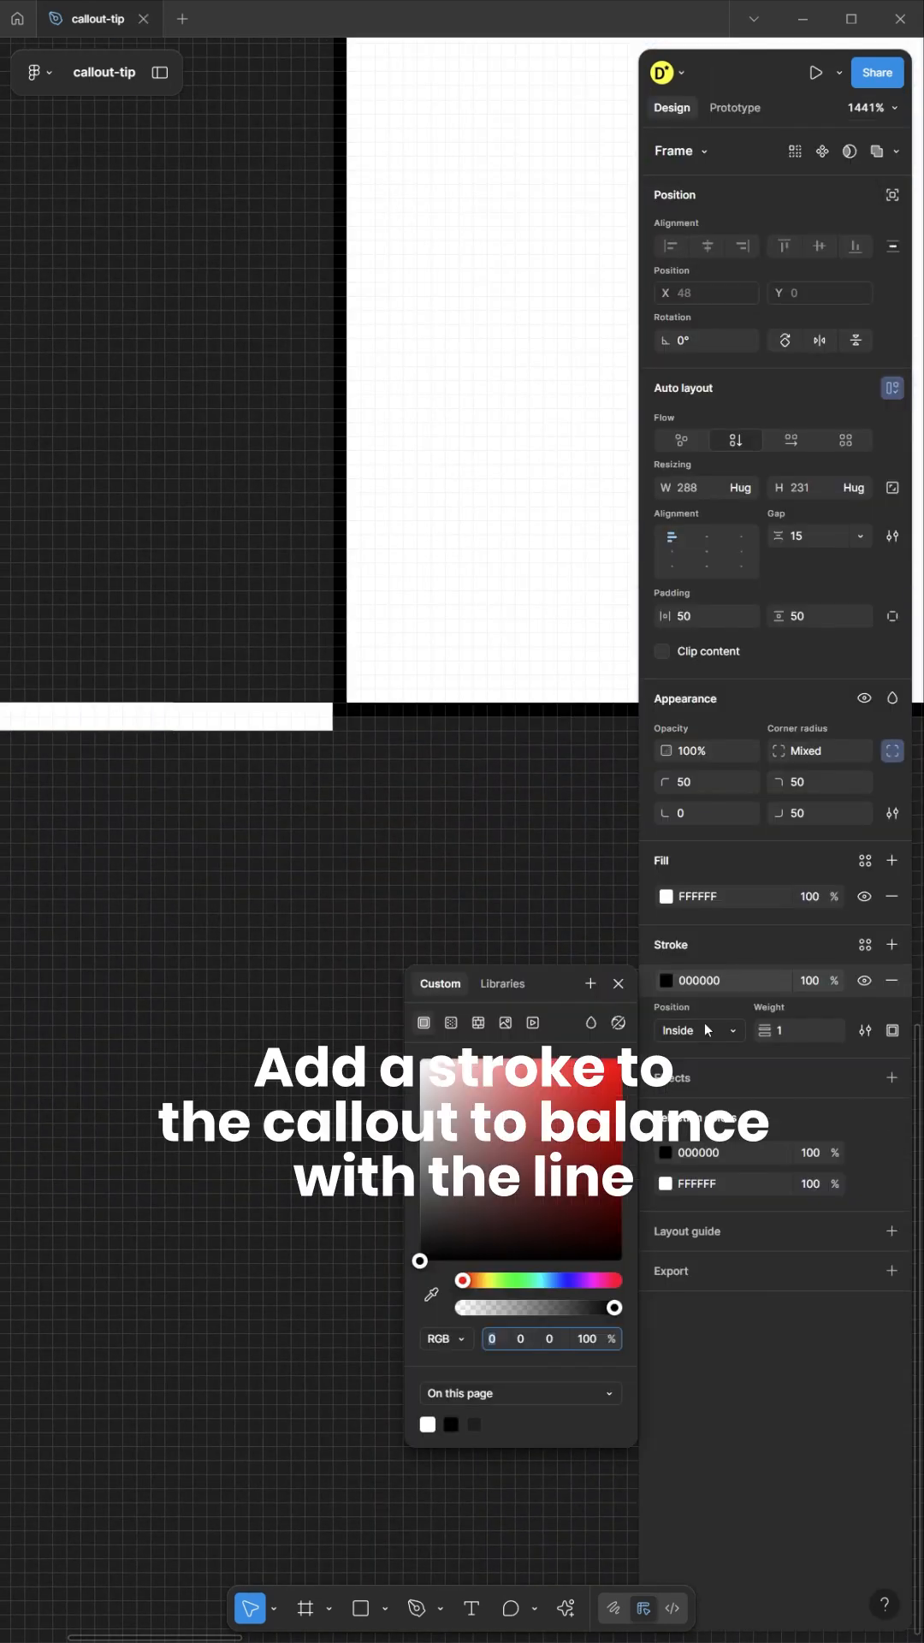
click(699, 1030)
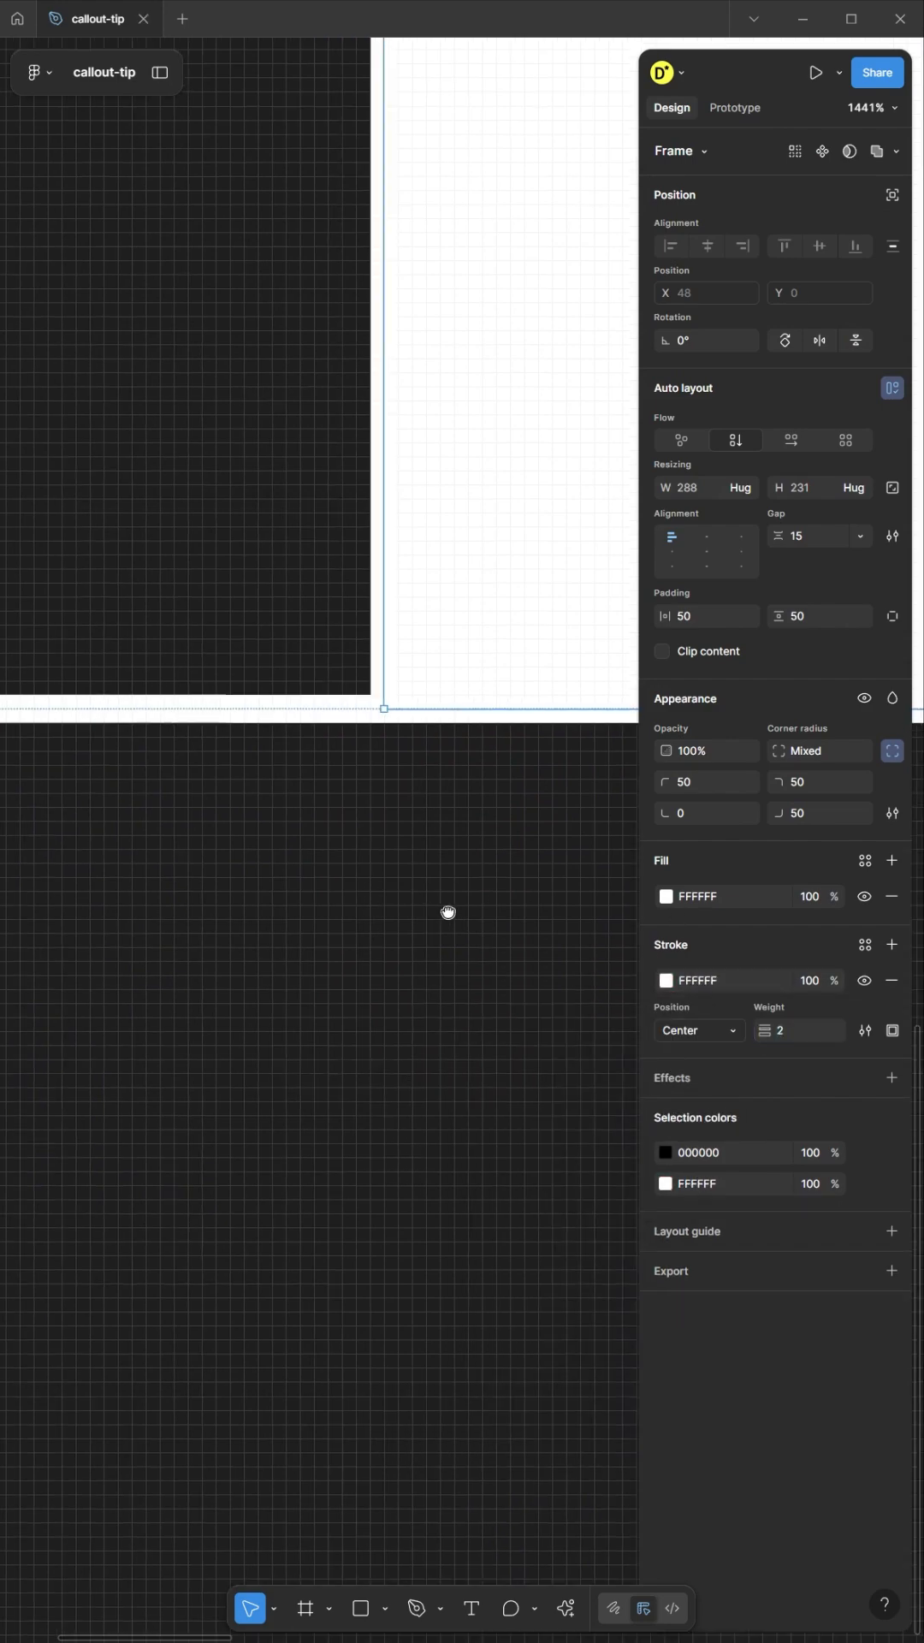
click(736, 438)
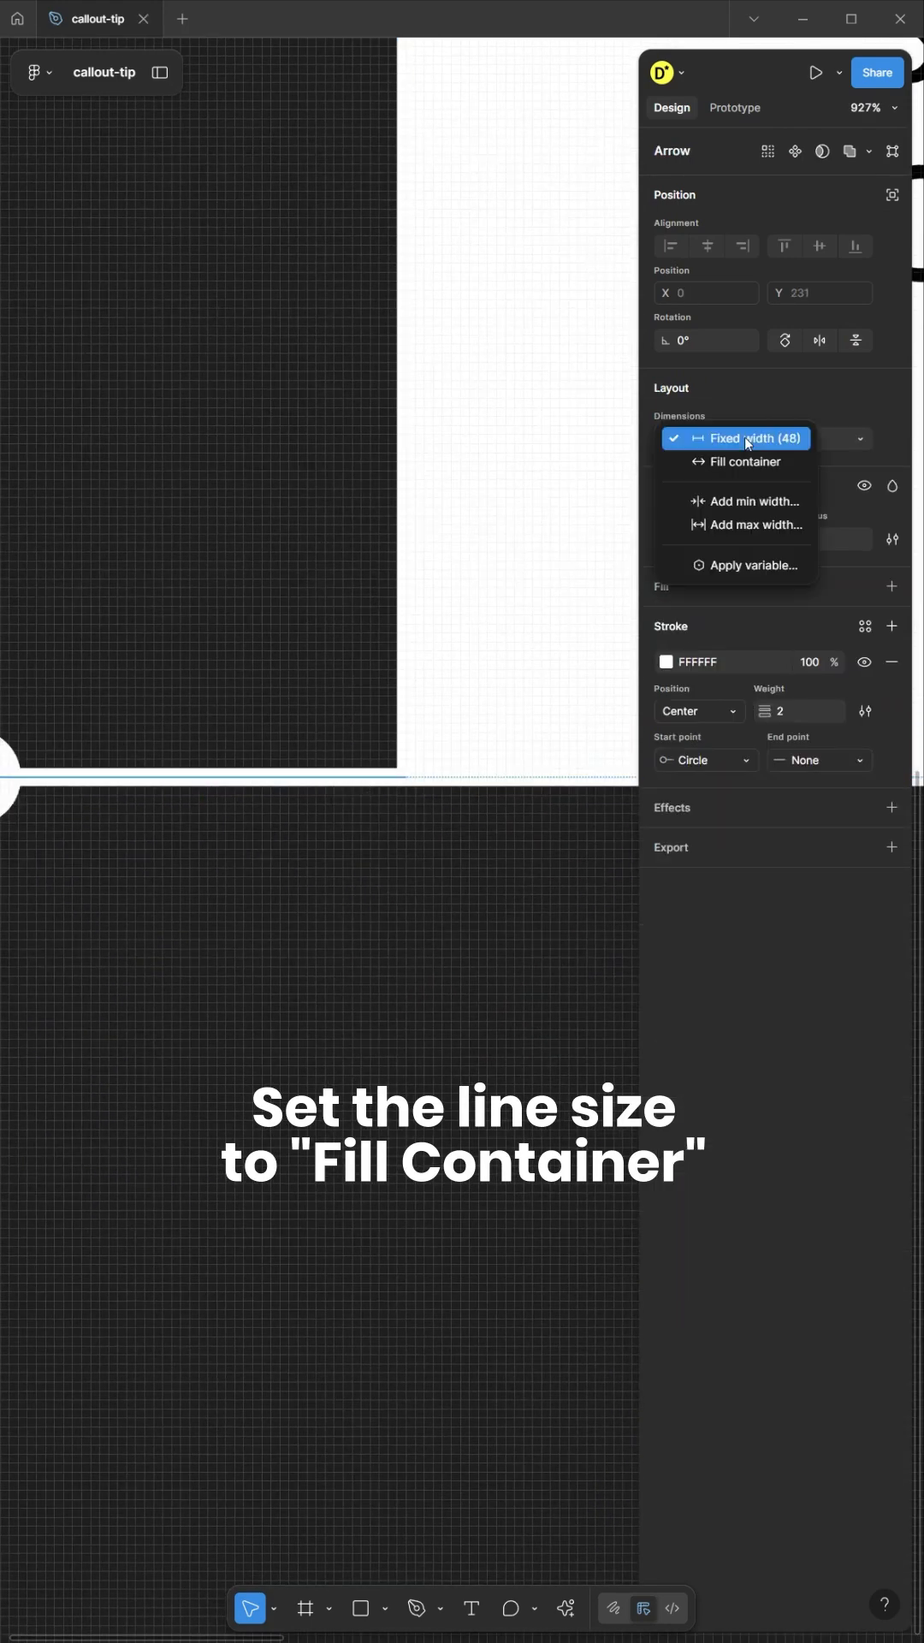